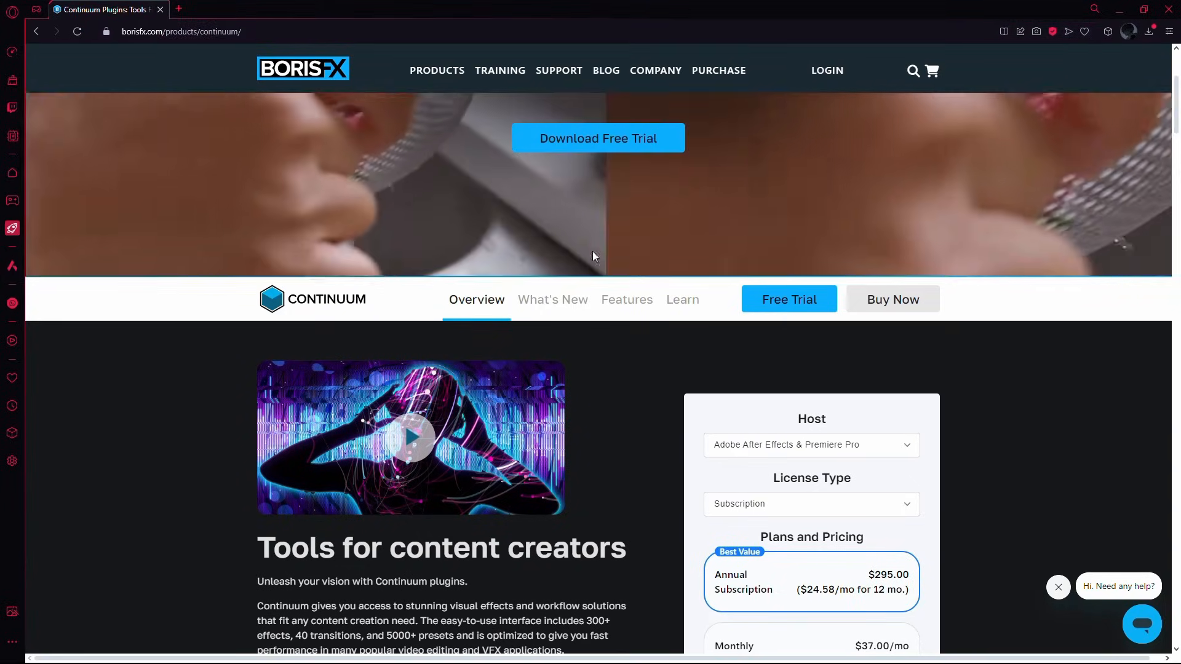
Open the Boris FX Hub installer zip in WinRAR via Open with from the Compressed folder
scroll("down", 3)
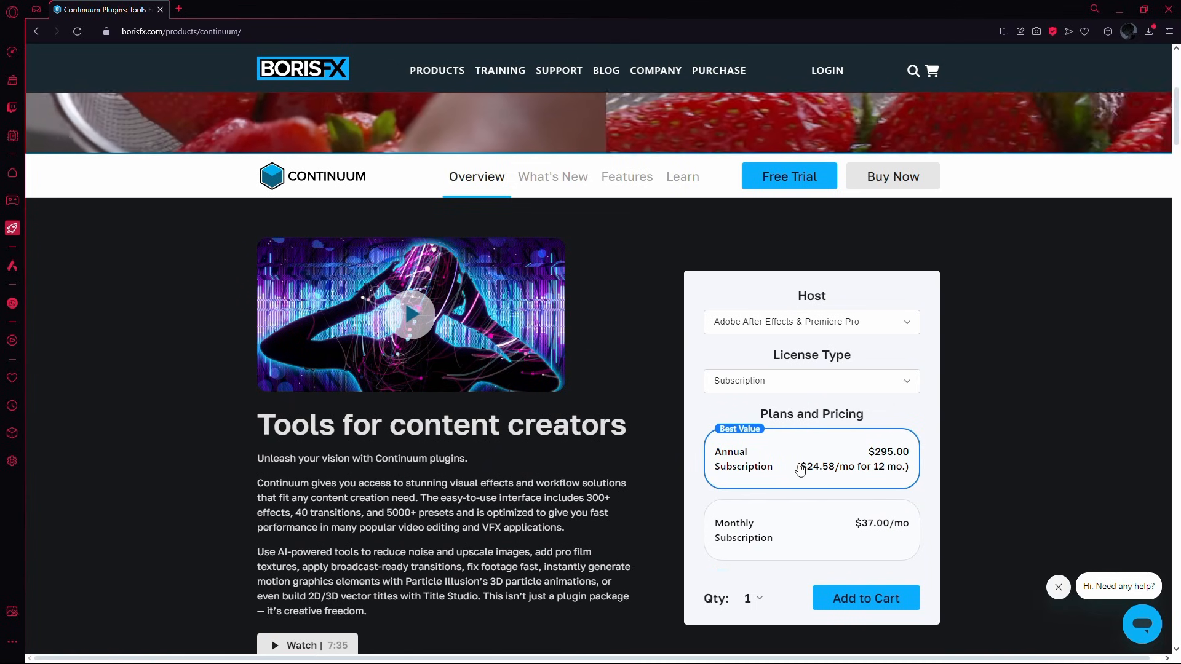
scroll("up", 3)
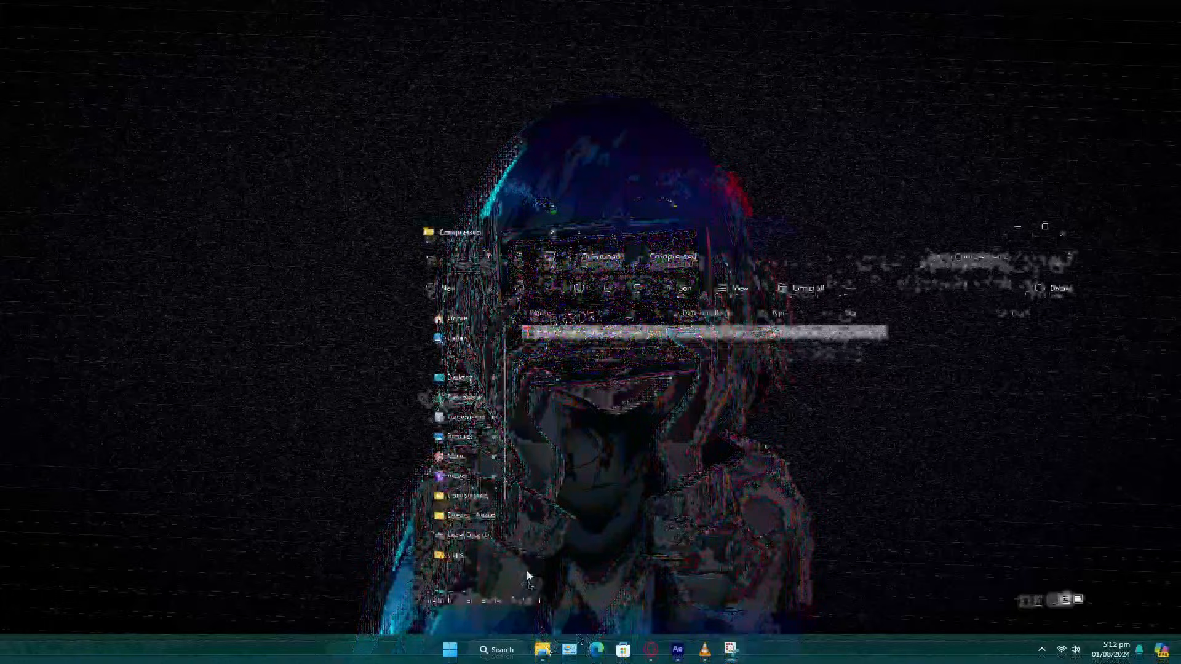
left_click(601, 331)
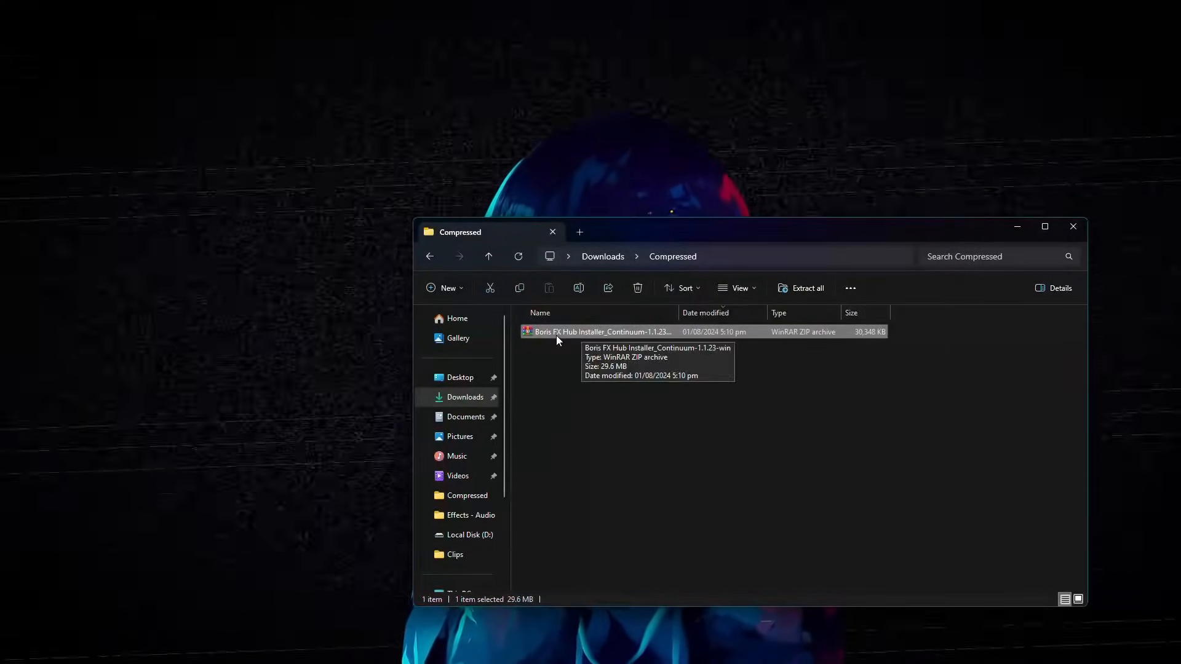
right_click(598, 331)
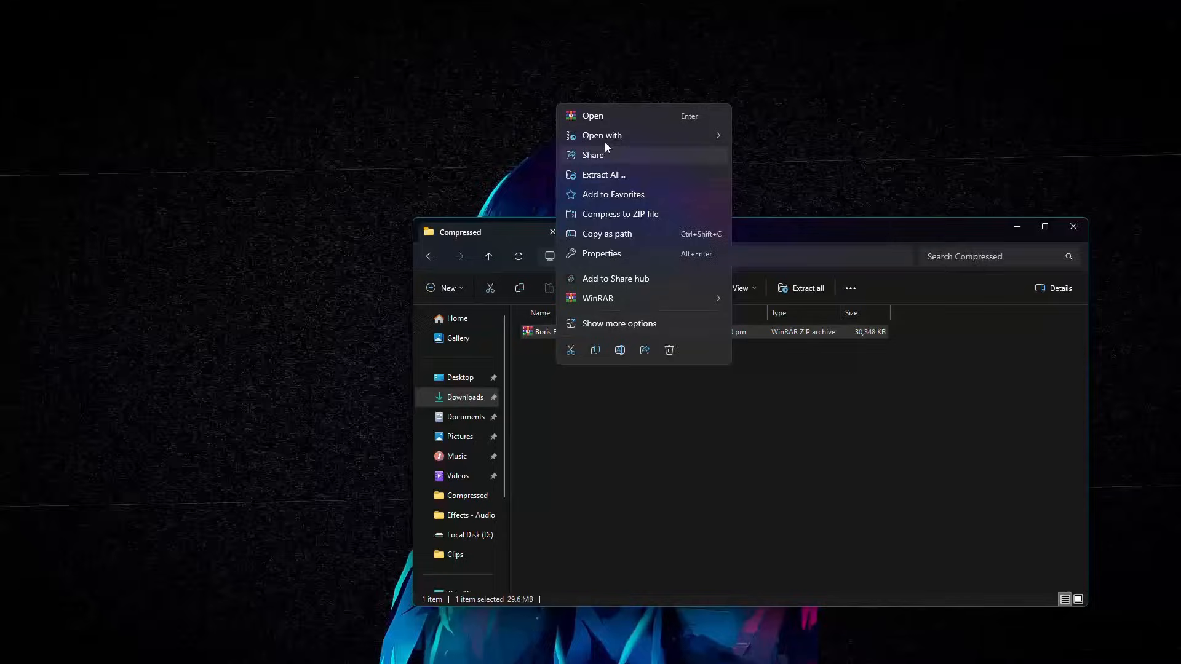
left_click(602, 135)
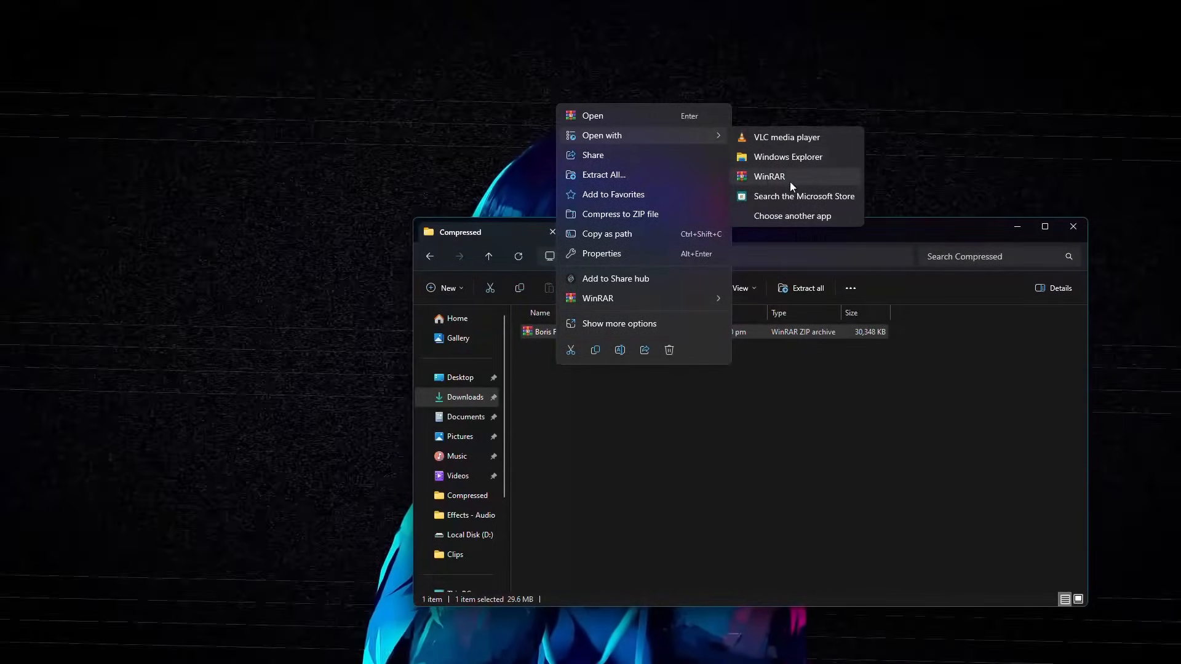
left_click(769, 176)
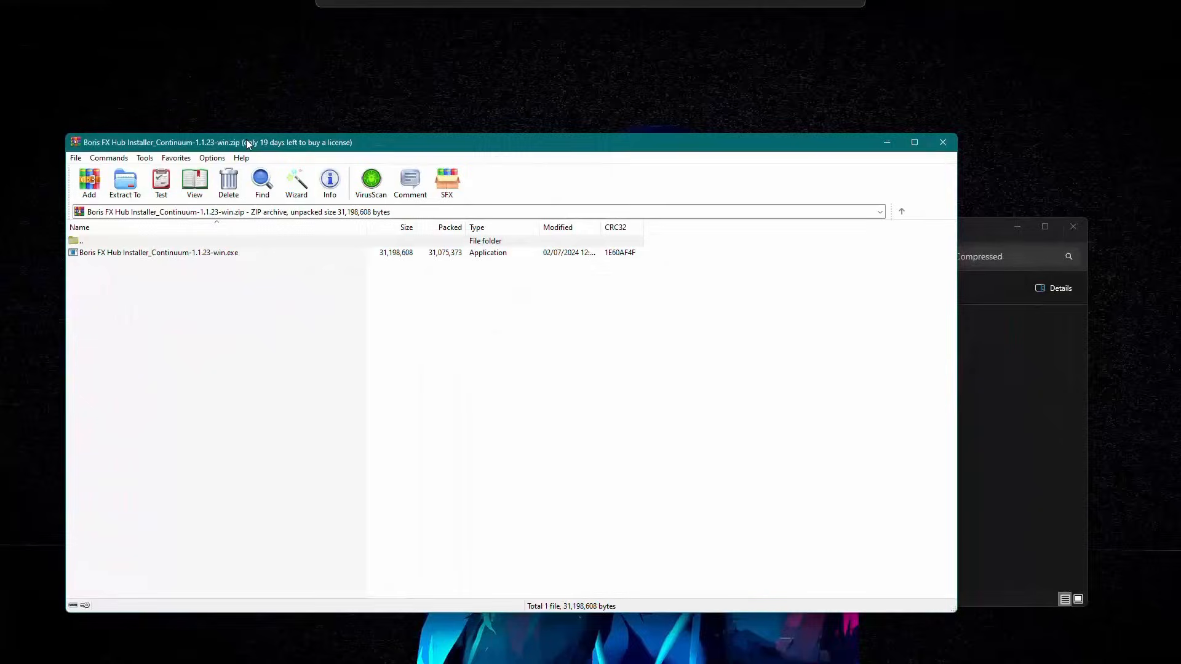
Extract the installer .exe to the default folder under Compressed and close WinRAR
left_click(159, 252)
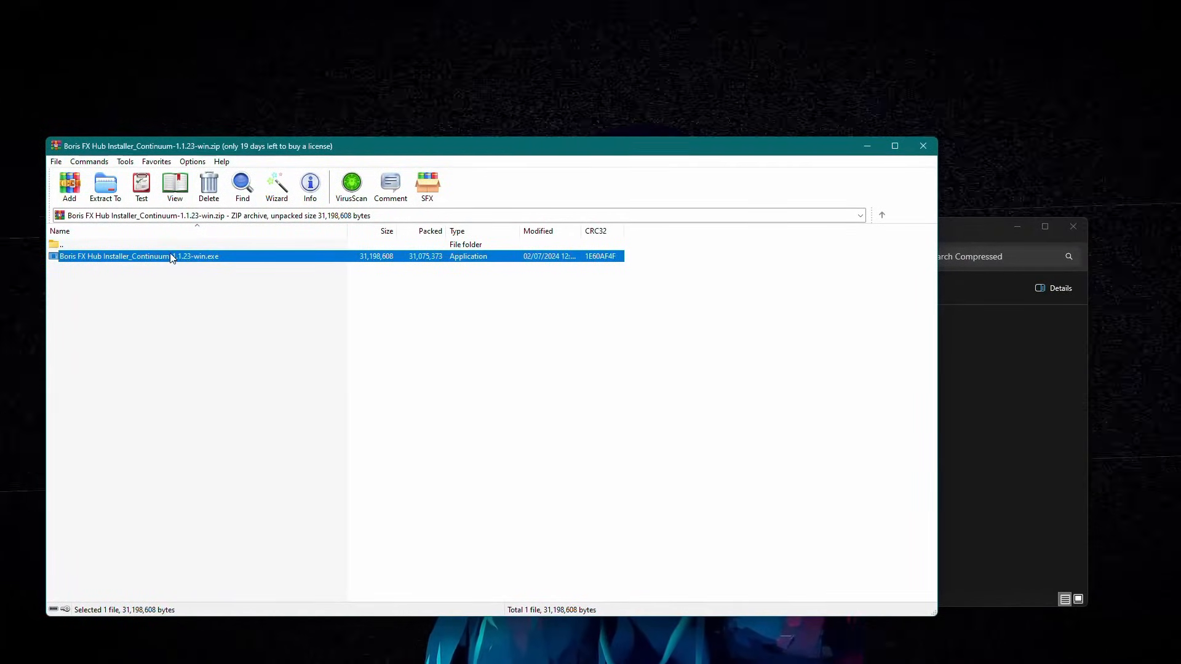
left_click(104, 187)
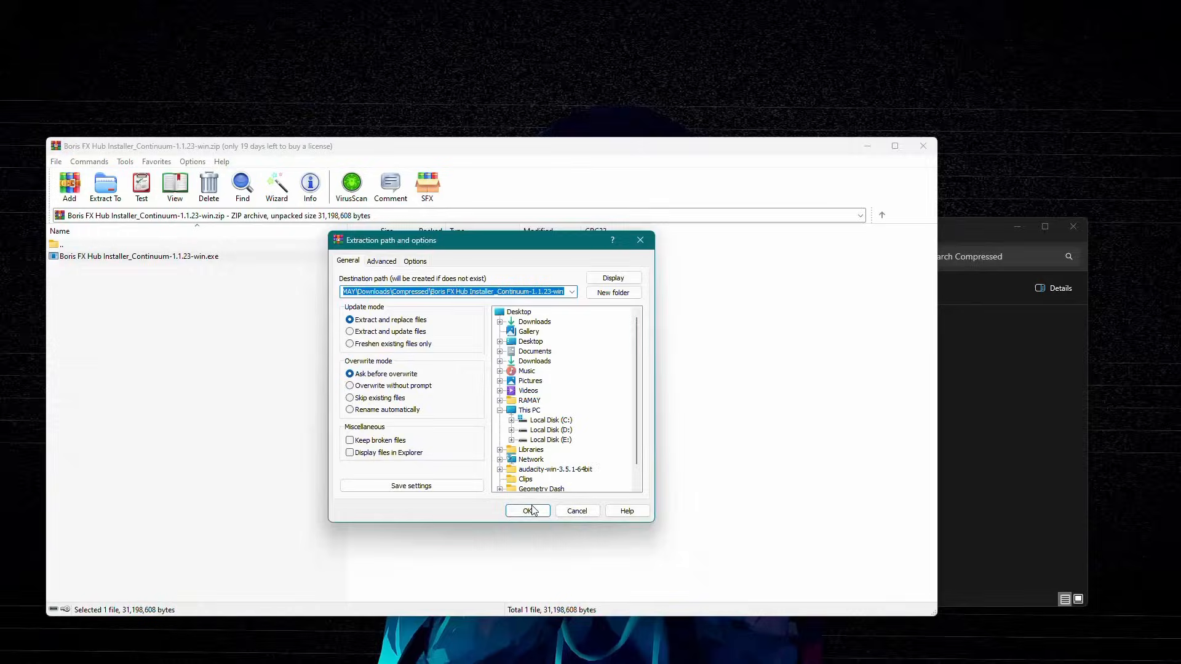
left_click(528, 510)
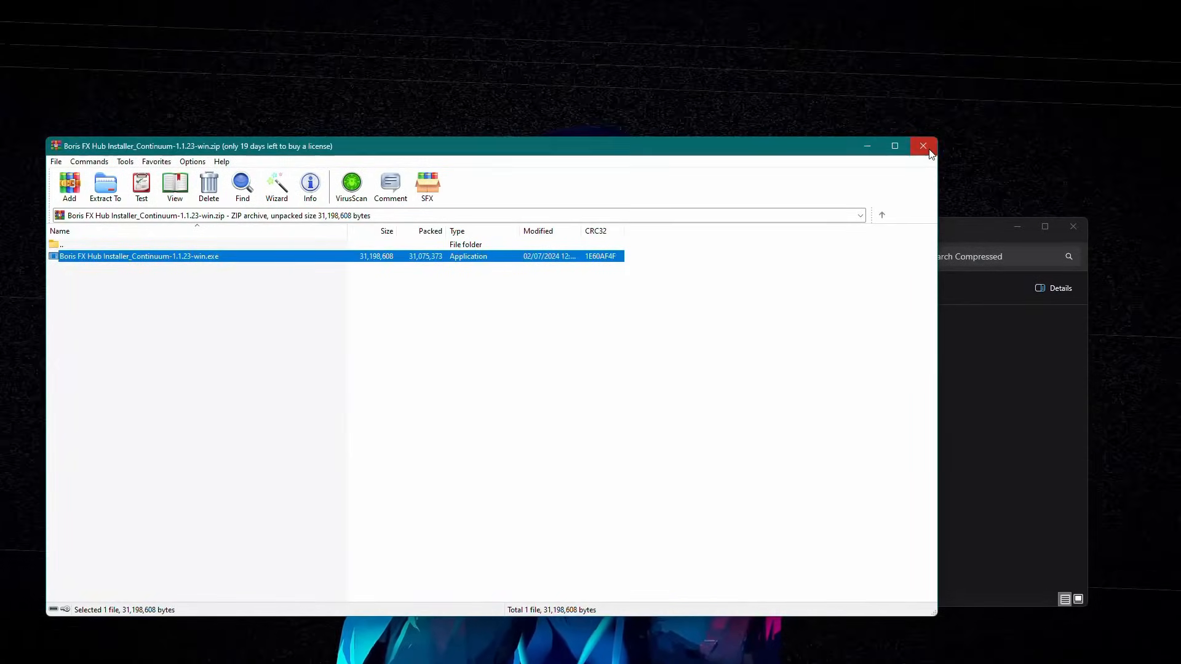
left_click(922, 146)
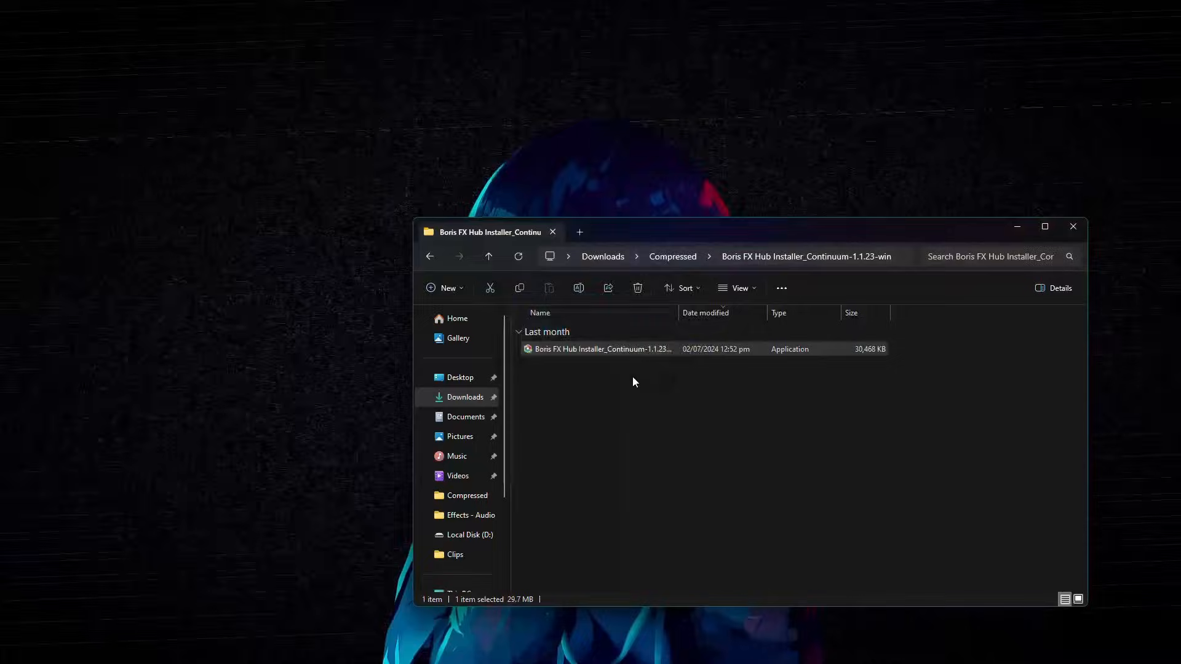
Run the extracted Boris FX Hub Installer .exe until its create-account screen appears
double_click(602, 348)
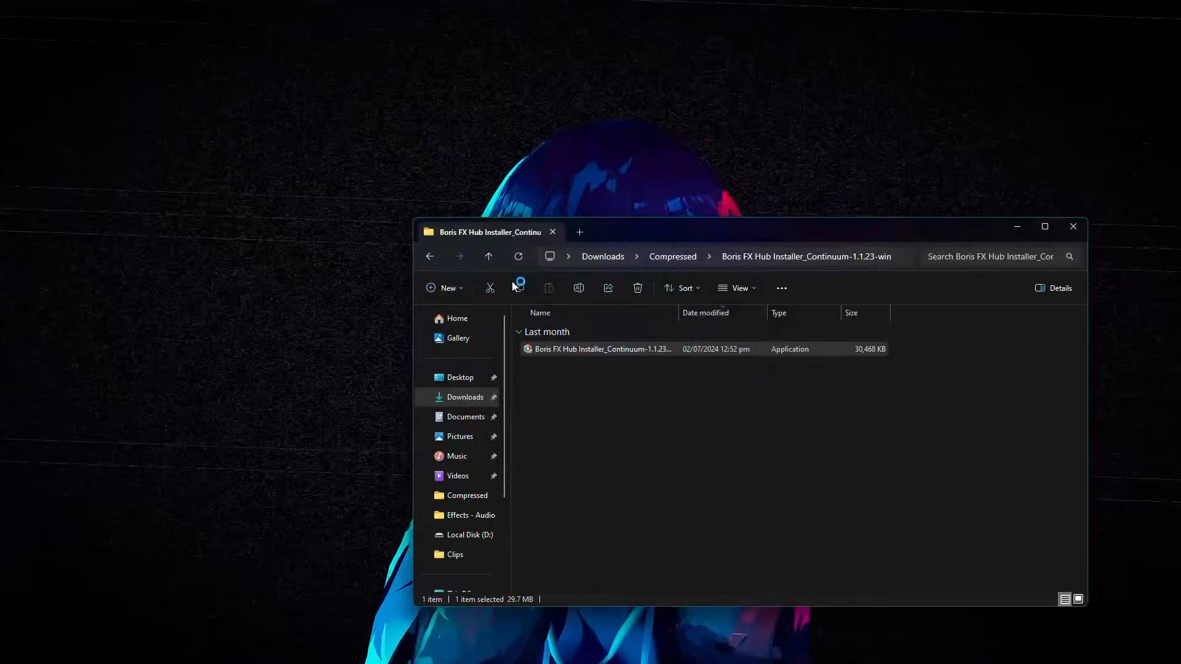
double_click(603, 348)
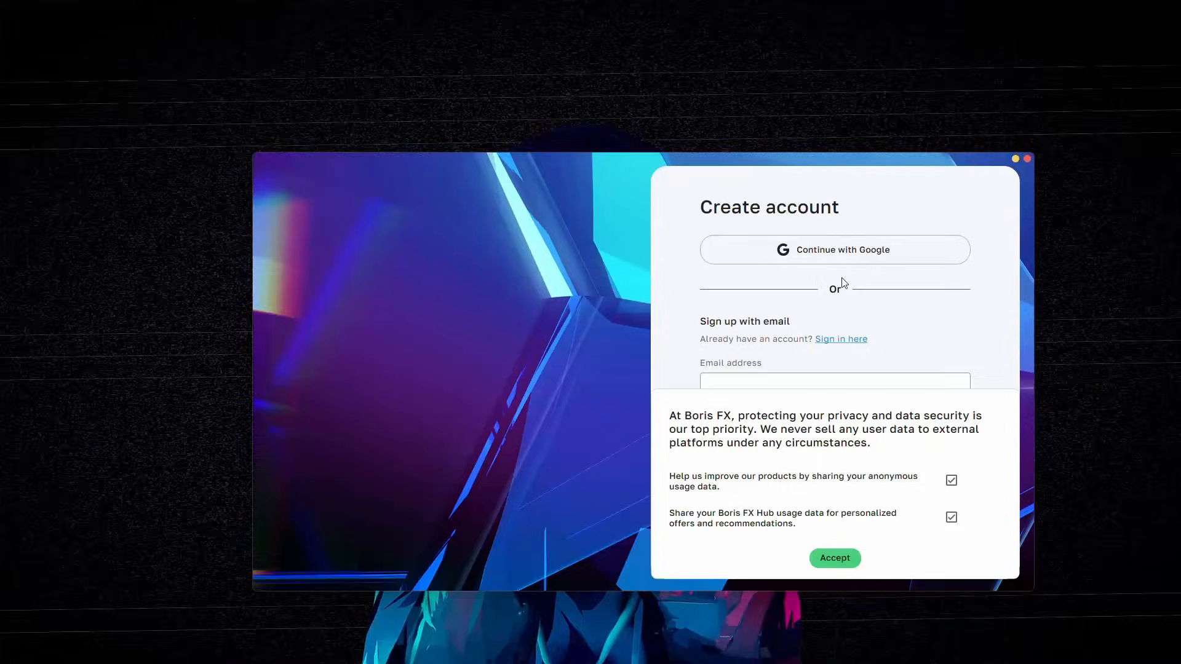
mouse_move(523, 59)
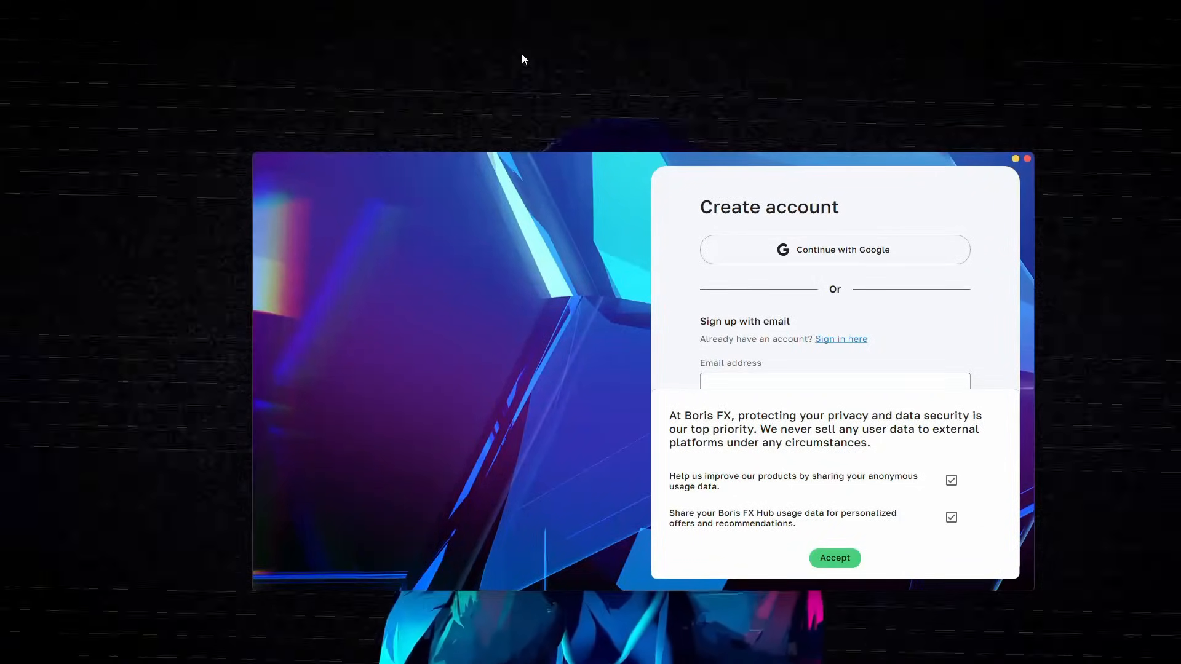
Accept the data privacy notice with both sharing options left on
left_click(834, 559)
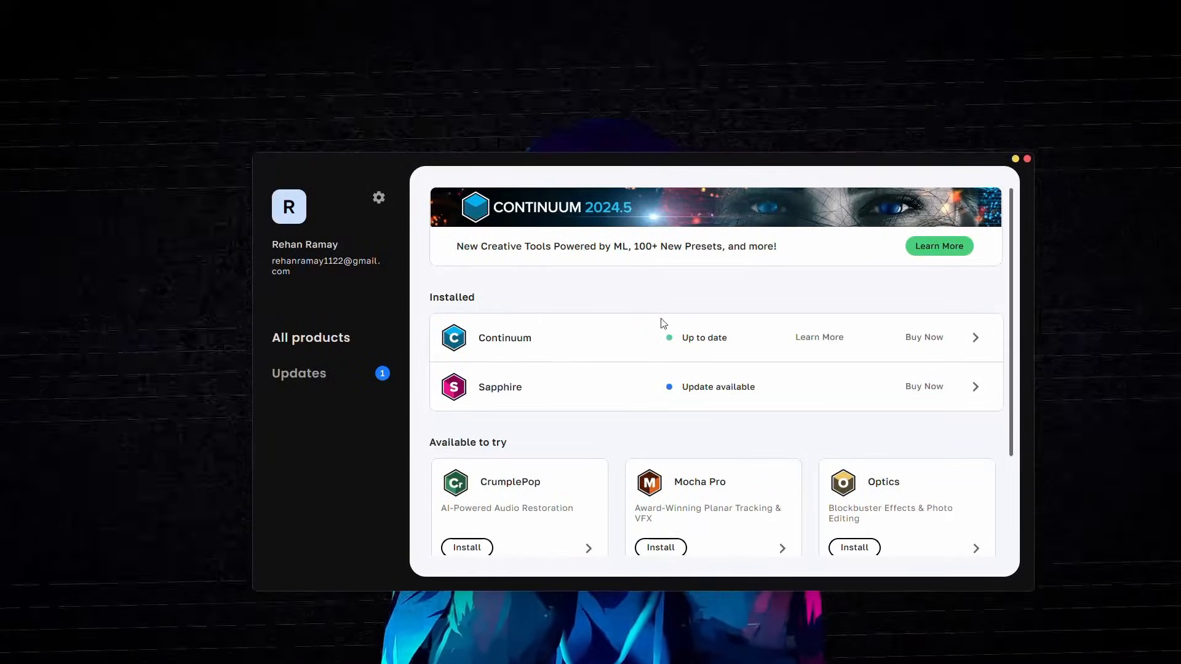
mouse_move(652, 471)
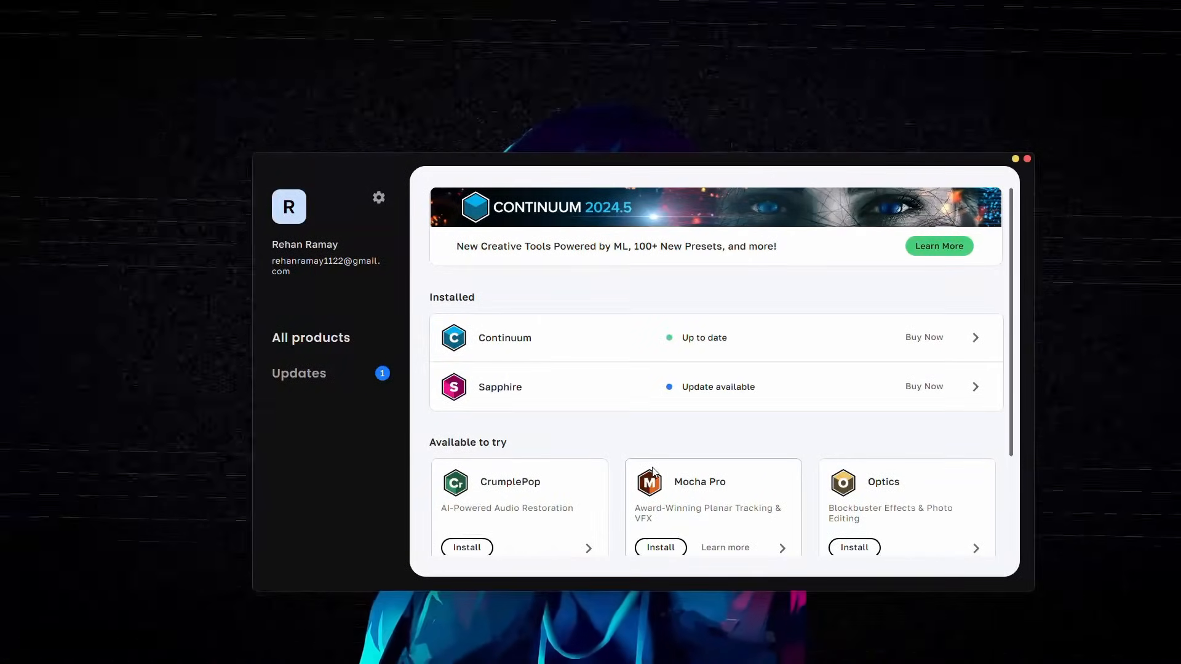
Confirm Continuum shows Installed for After Effects & Premiere Pro, then start an empty After Effects project
scroll("down", 3)
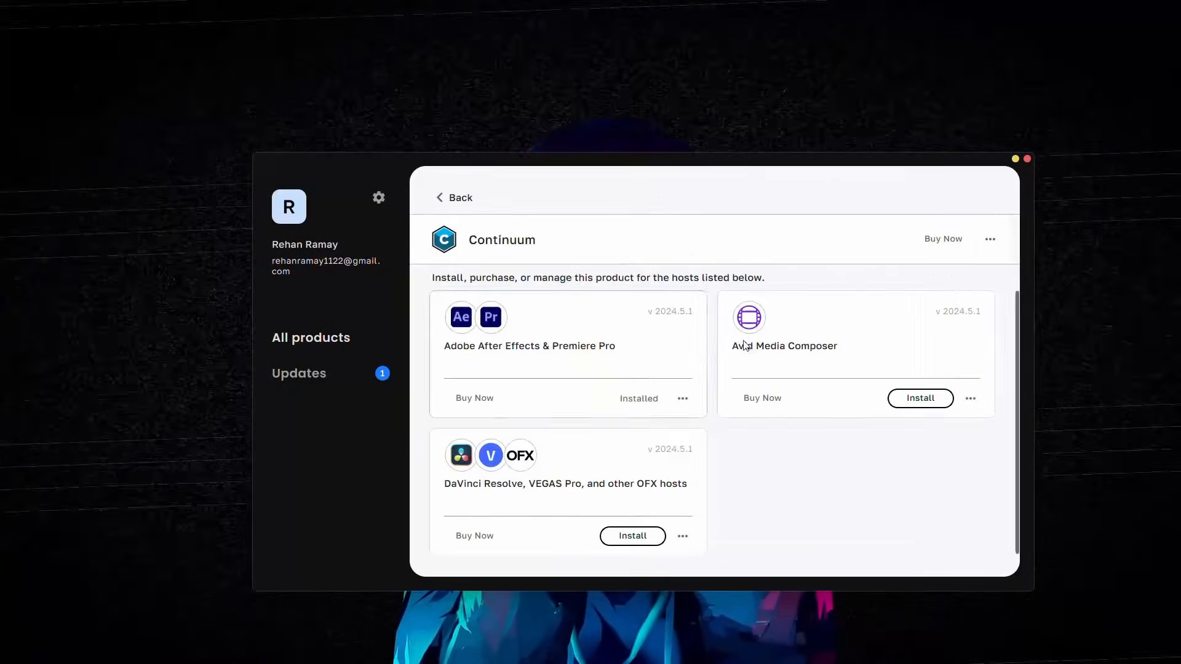
mouse_move(896, 242)
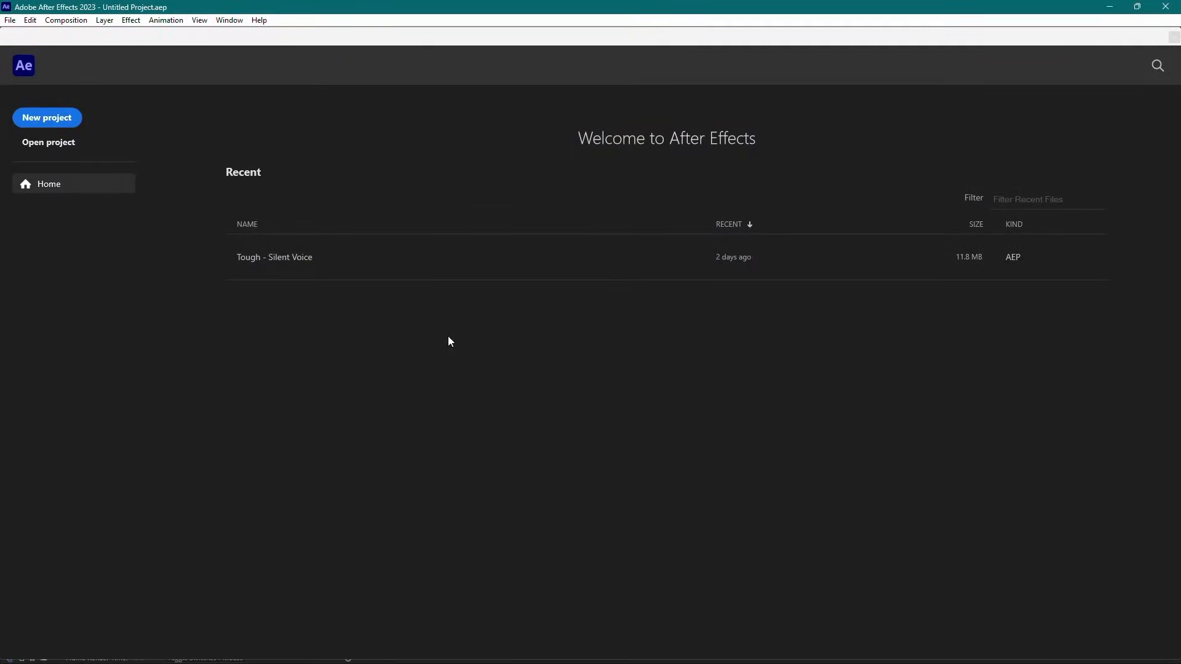
left_click(45, 118)
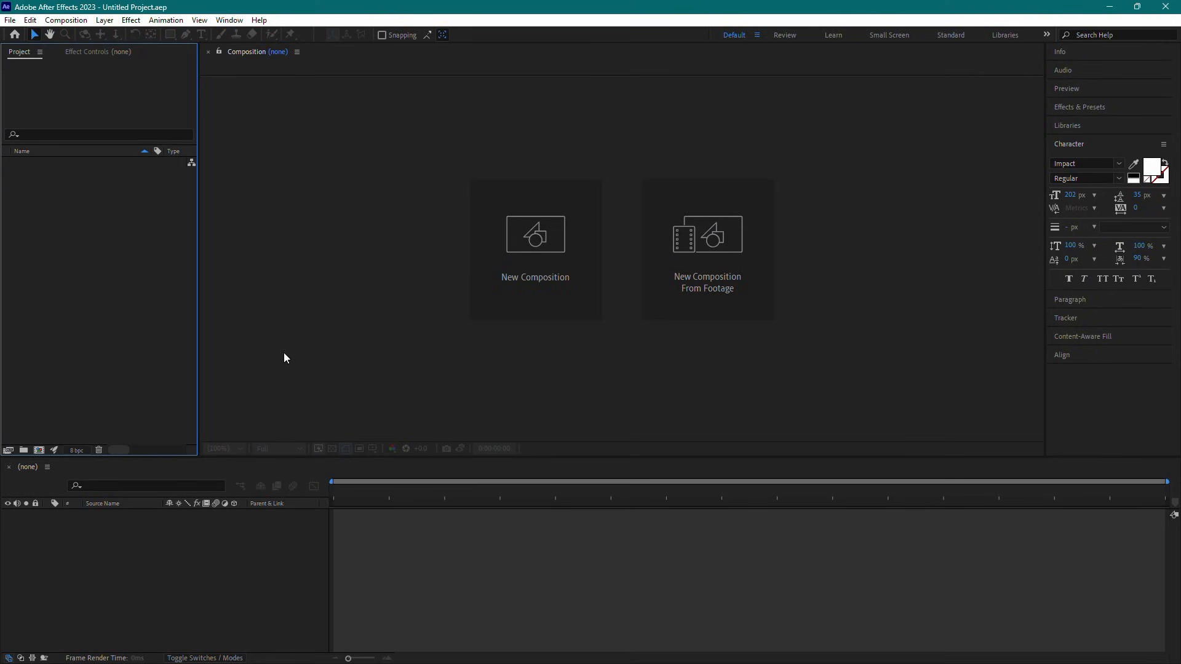
Search Effects & Presets for 'bcc' and review the BCC categories from 3D Objects to Warp
left_click(1078, 105)
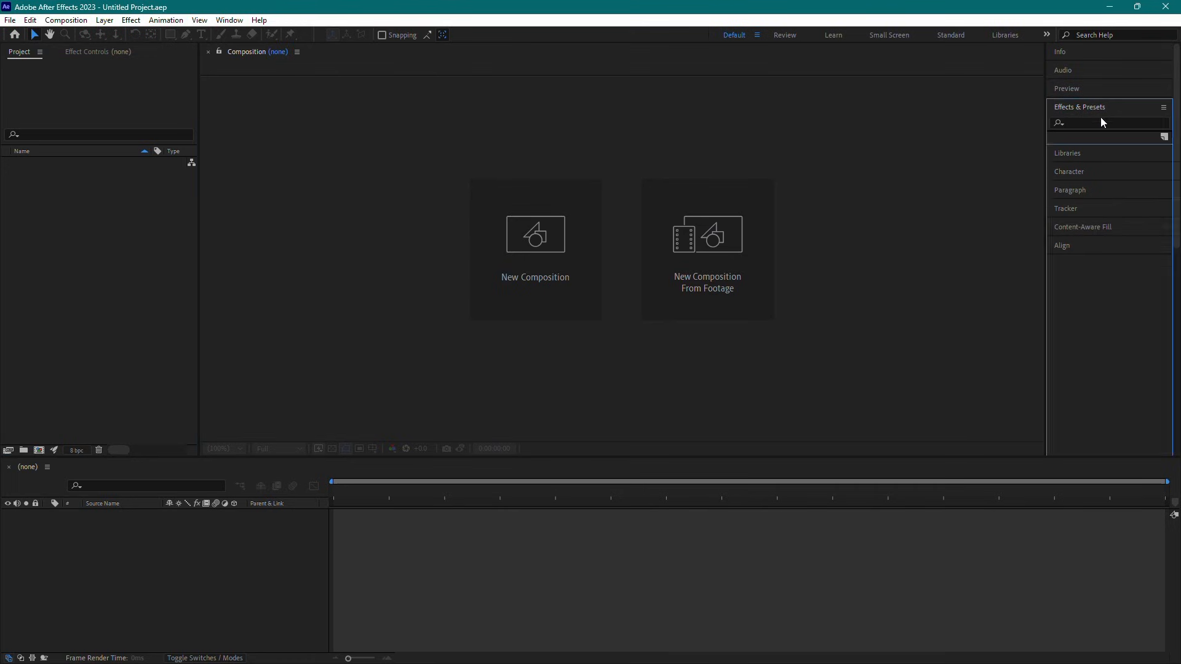
type("bcc")
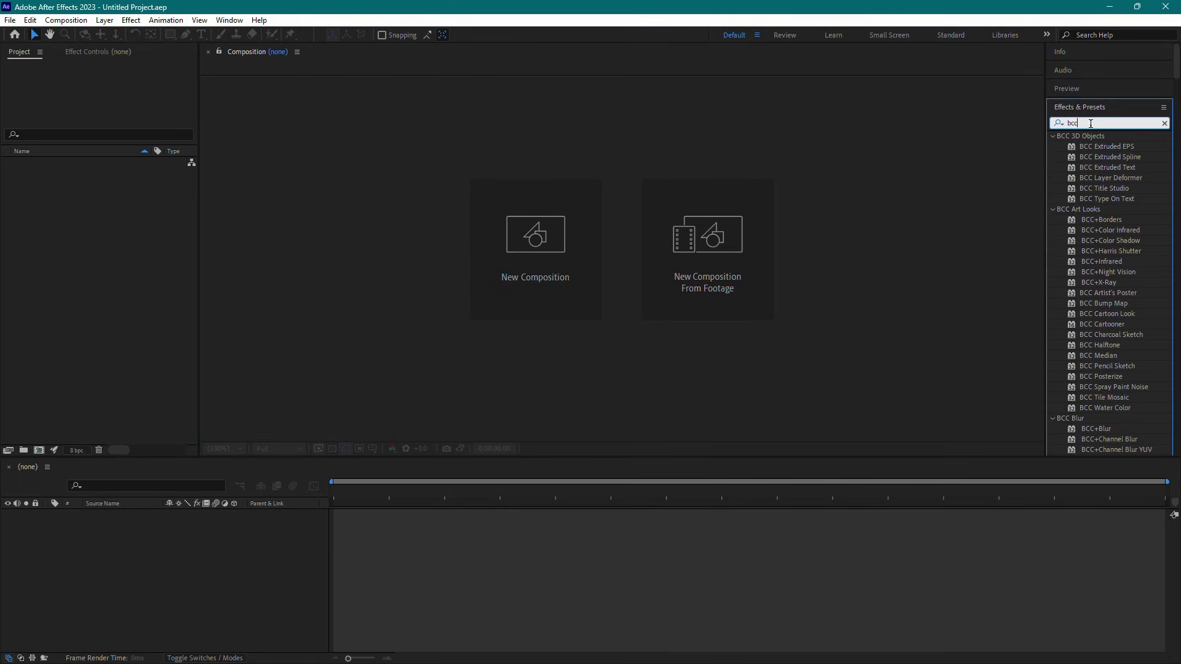
scroll("down", 3)
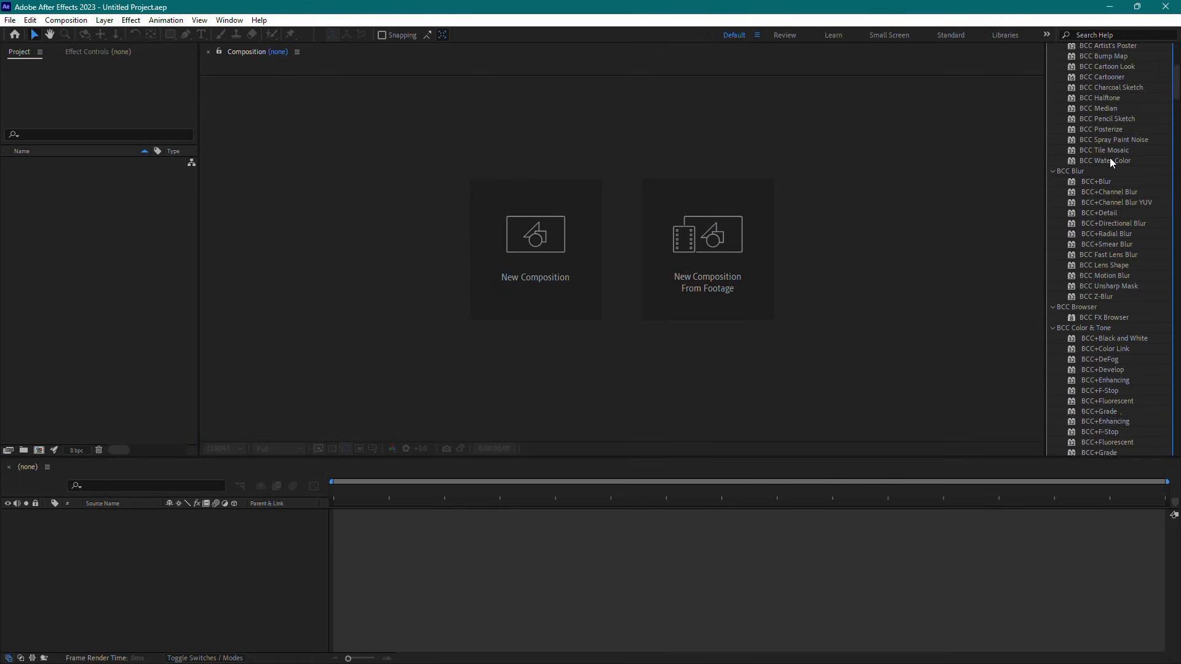
scroll("down", 3)
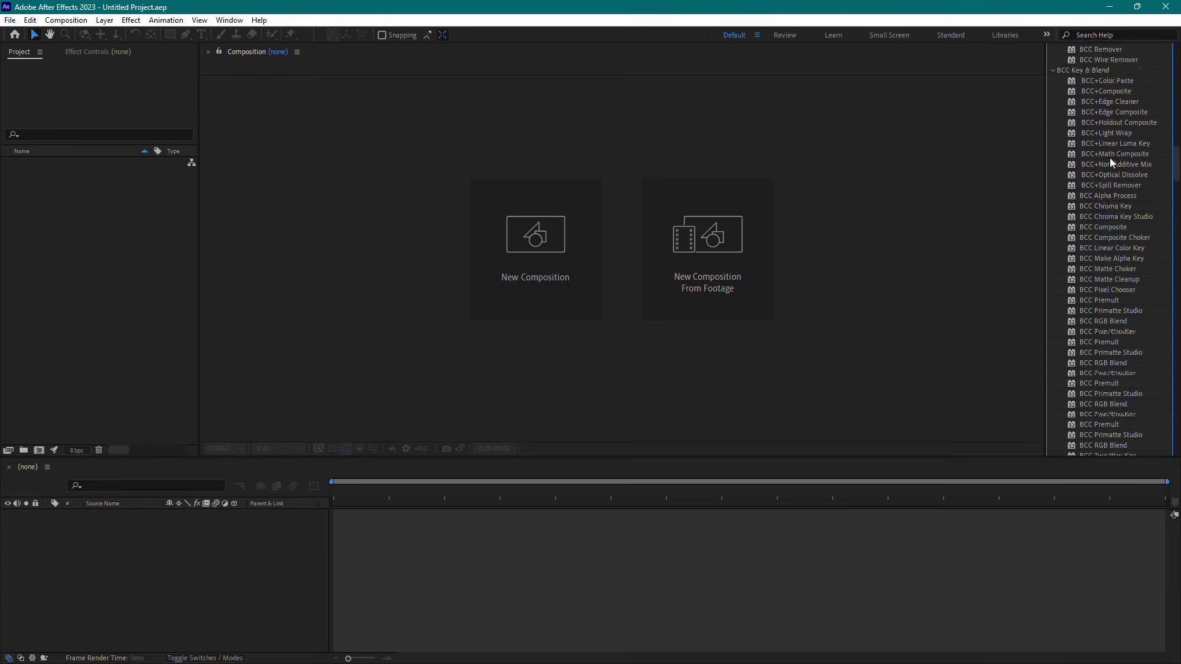
scroll("down", 3)
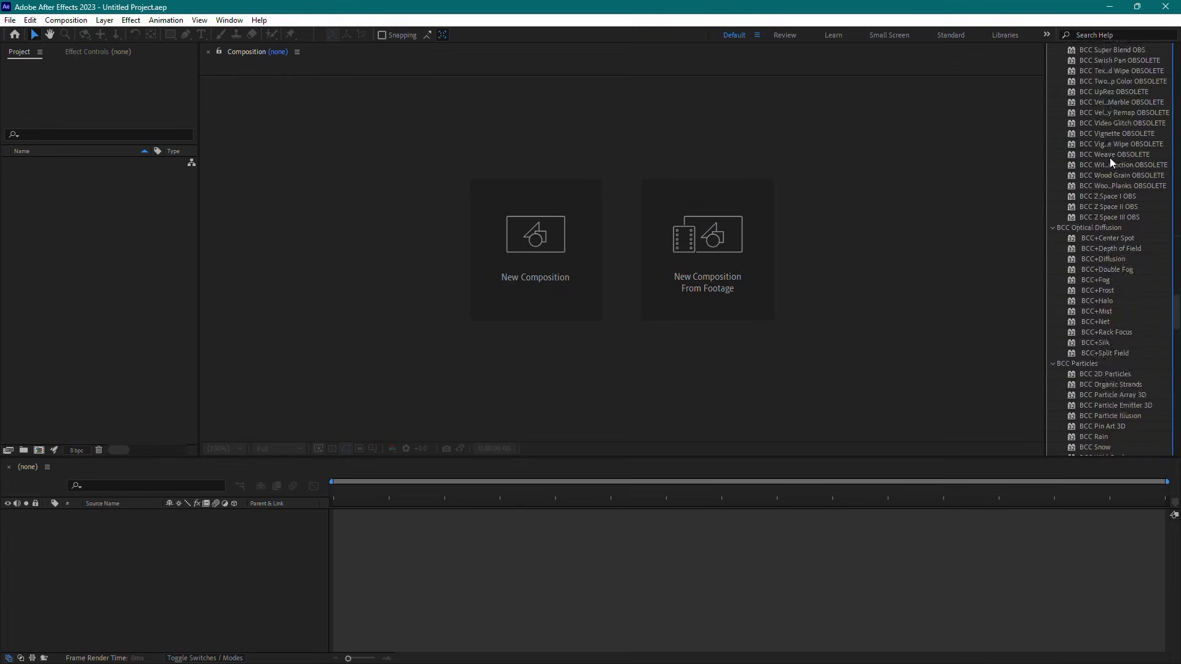
scroll("down", 3)
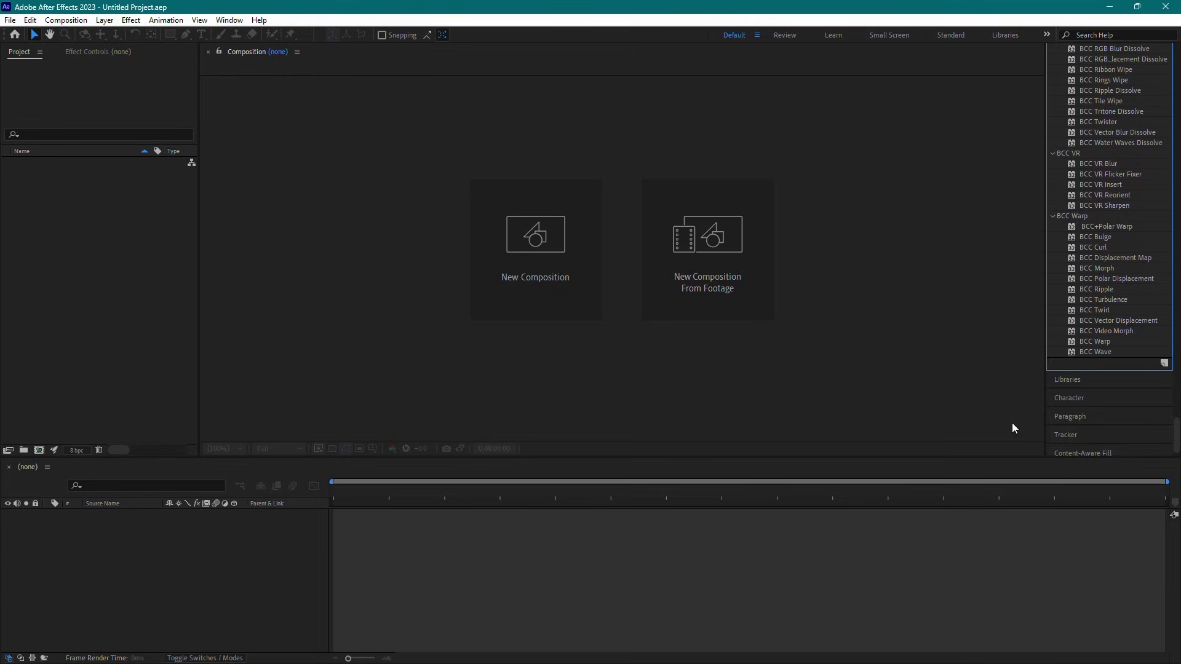